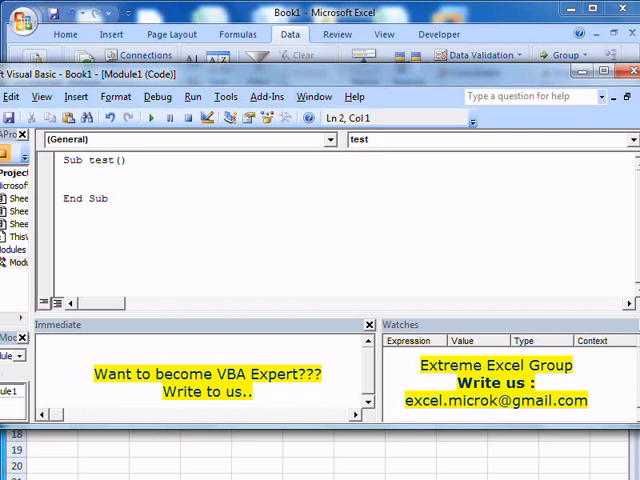
Step: Add the line MsgBox ("this is my message") inside Sub test
left_click(63, 177)
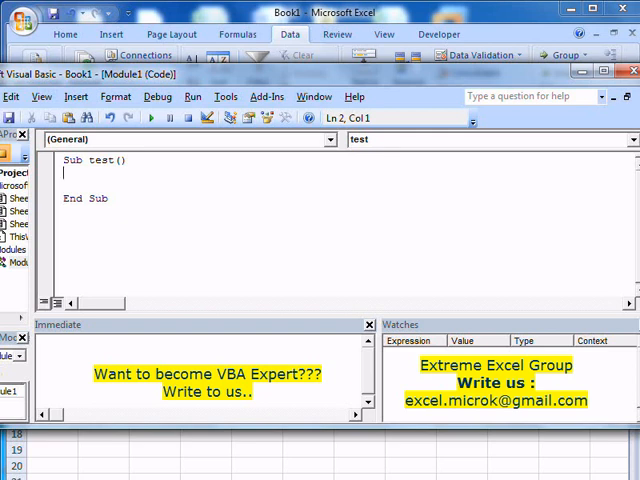
type("ms")
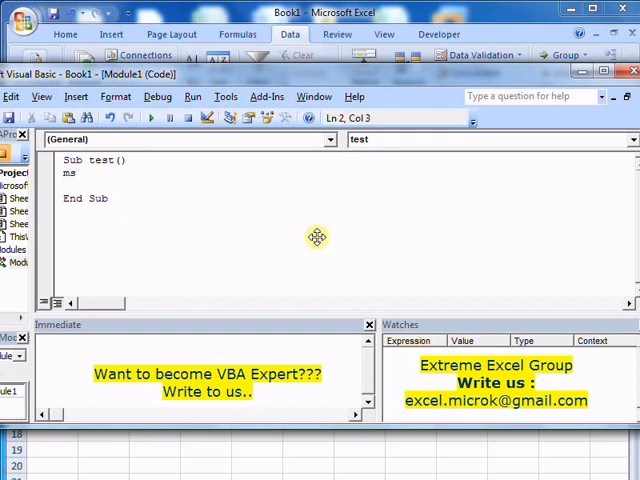
type("gbo")
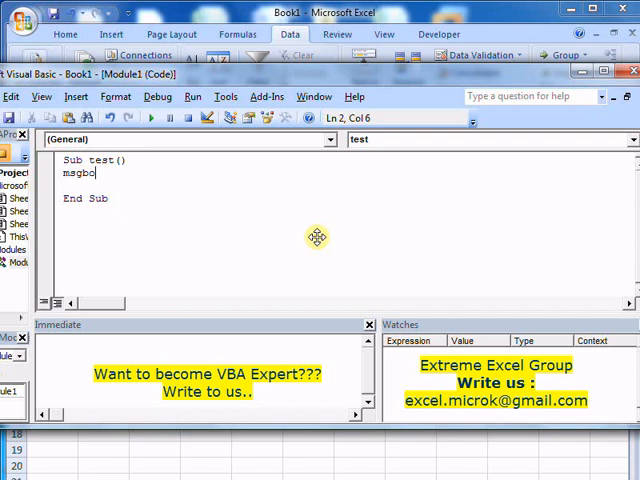
type("x()")
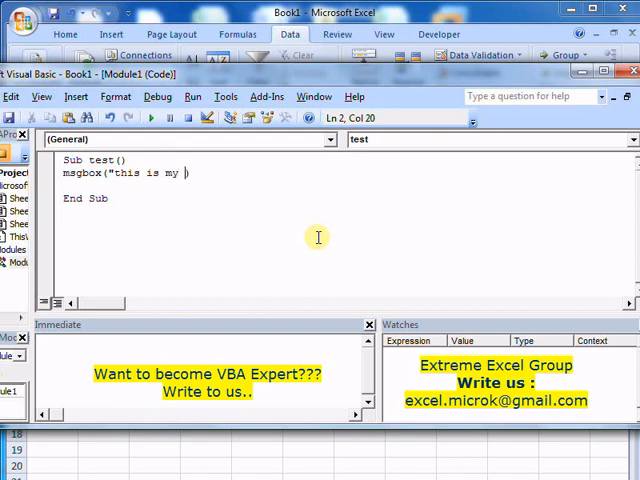
type("message)")
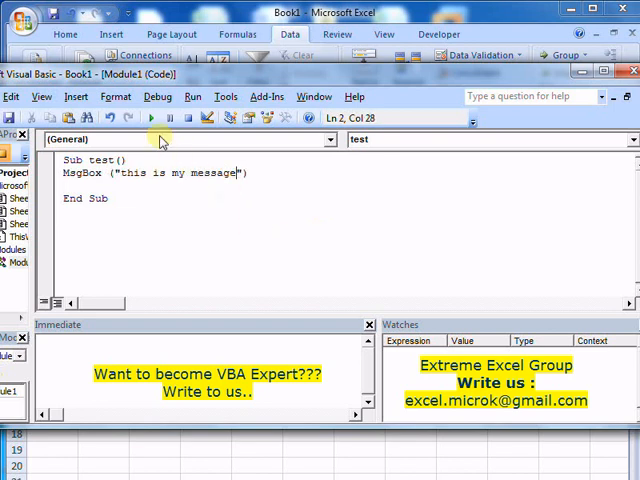
left_click(151, 118)
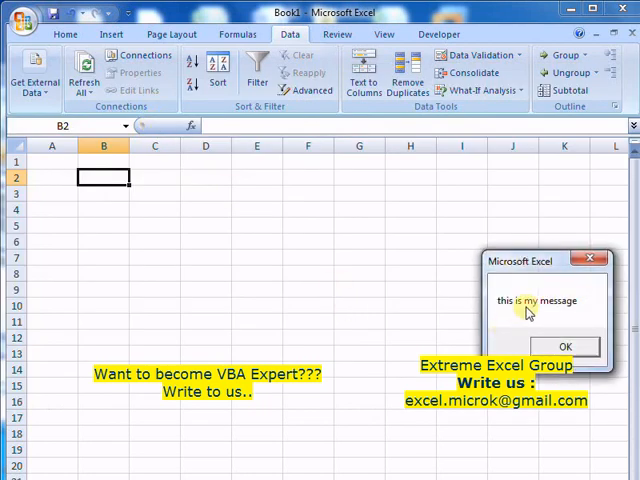
mouse_move(570, 312)
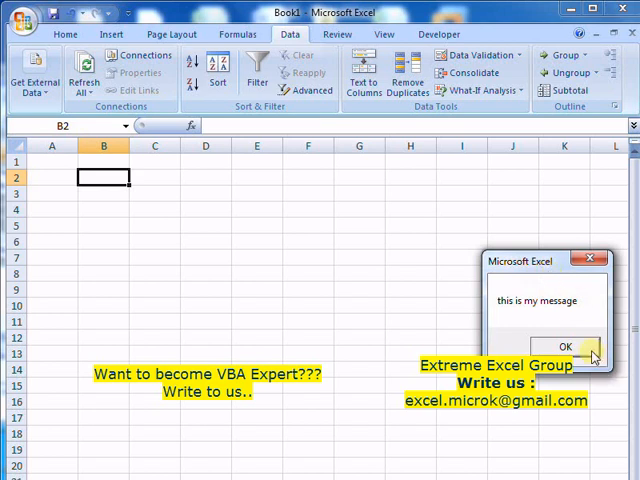
left_click(563, 347)
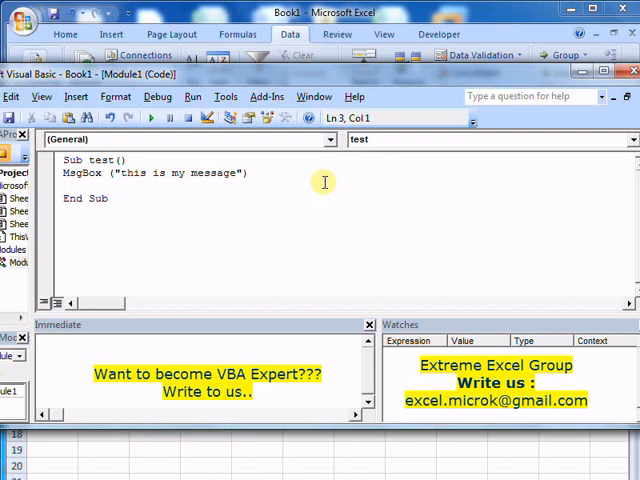
Step: Replace the old MsgBox line with a fresh msgbox( call
left_click(65, 185)
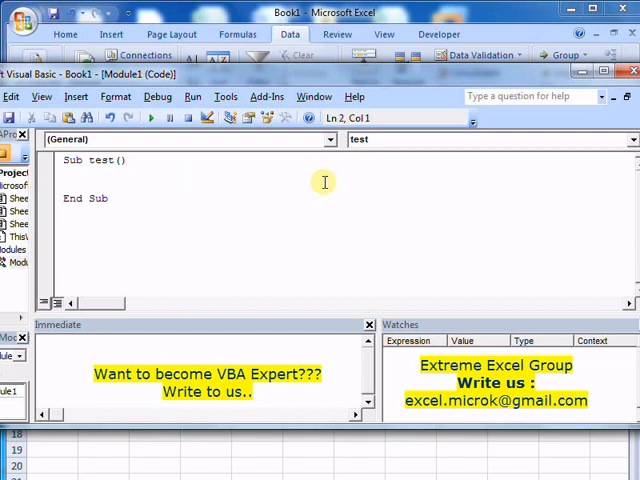
type("m")
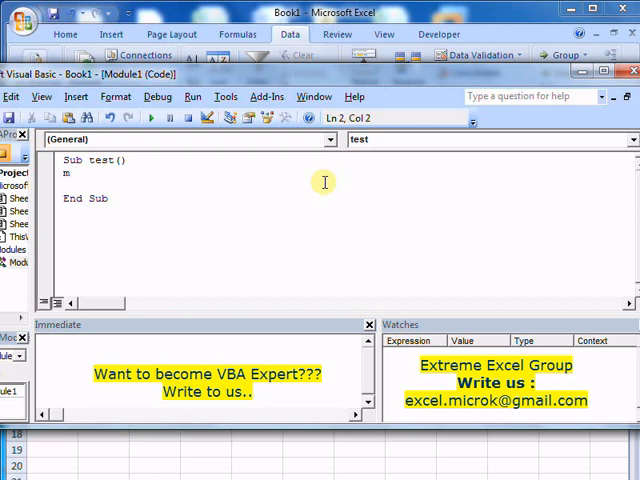
type("msgbox (")
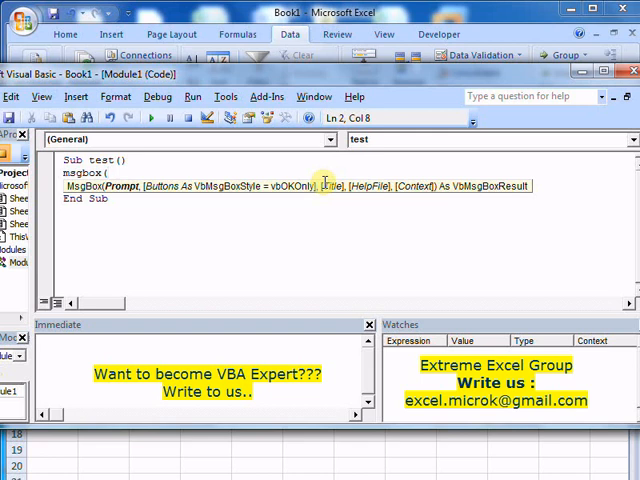
Step: Enter the prompt "Hello", vbMsgBoxHelpButton and title "Title test" as arguments
type("\"")
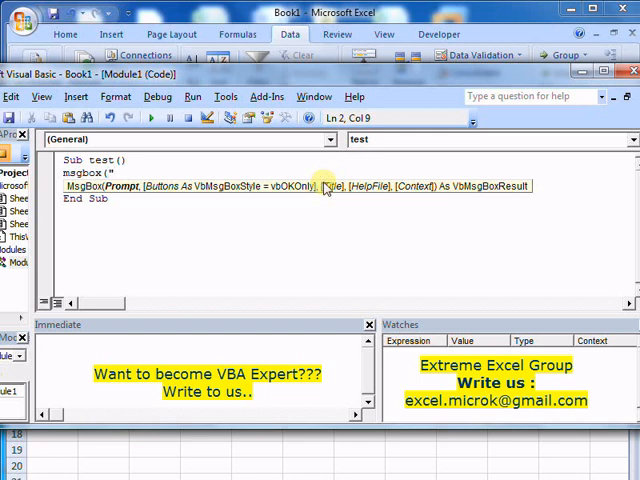
type("Hello\",vbMsgBoxHelpButton")
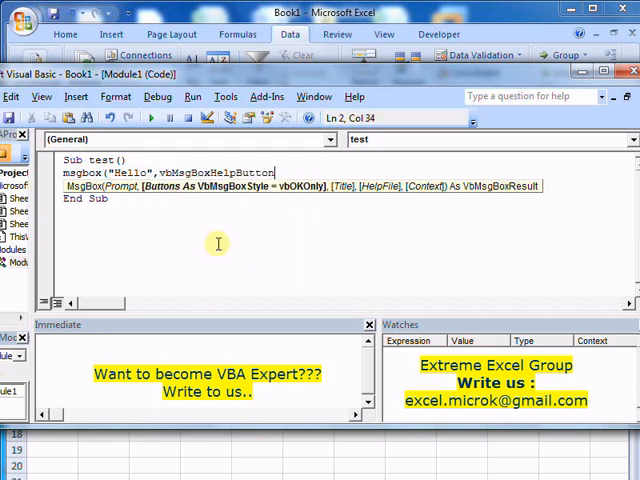
type(",")
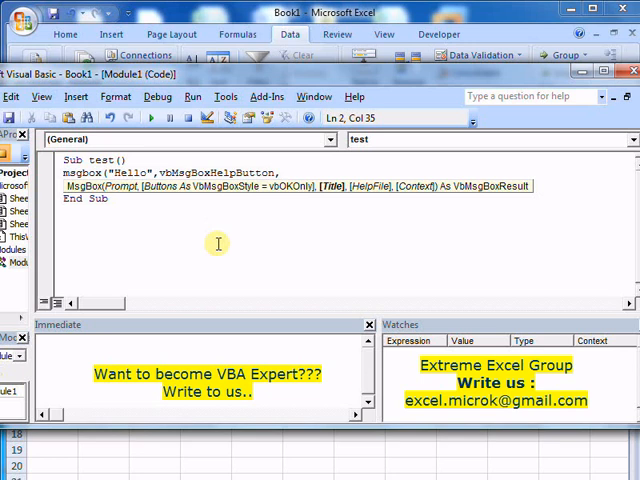
type("\"")
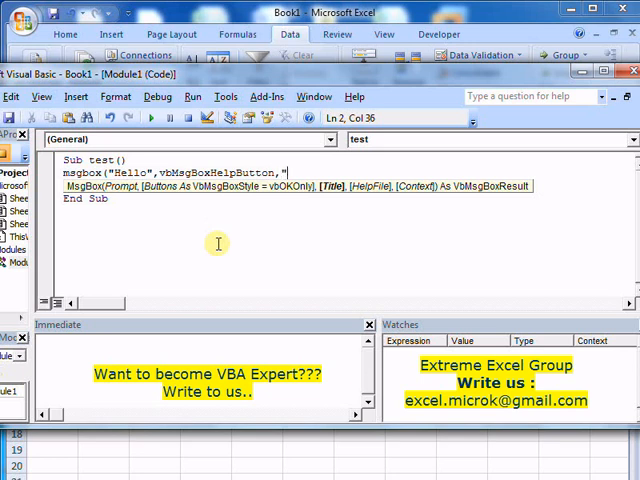
type("Ti")
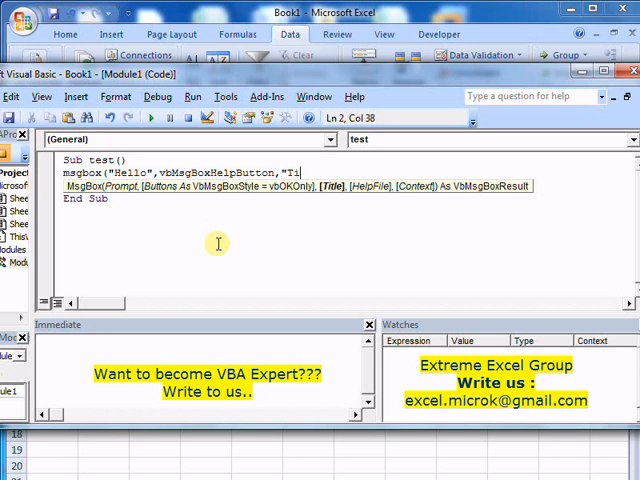
type("tle test\",")
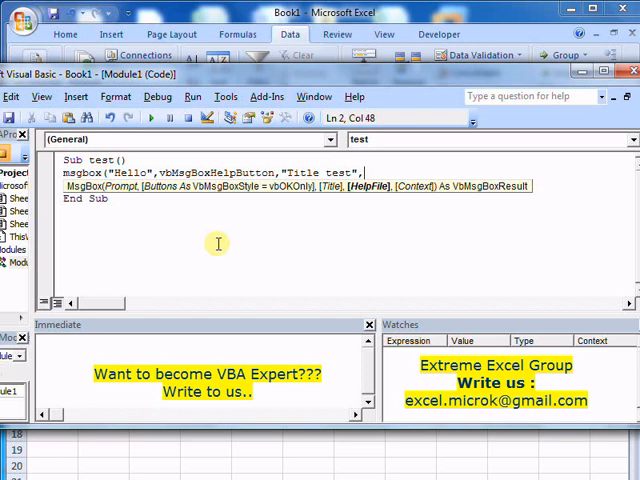
type("\"")
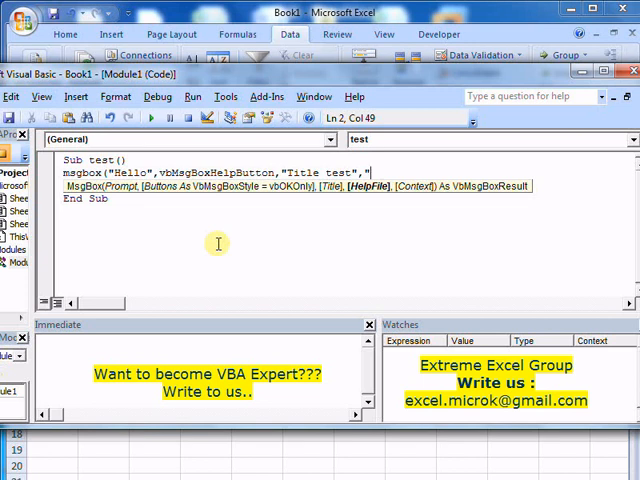
Step: Add help file "help.hlp" and context 321321, closing the call
type("help")
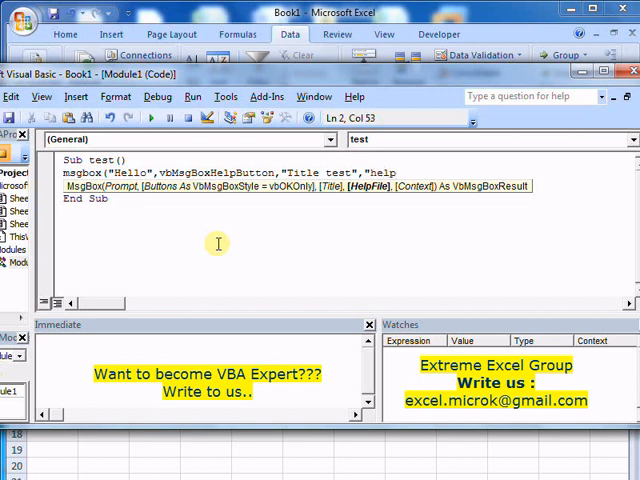
type(".hlp")
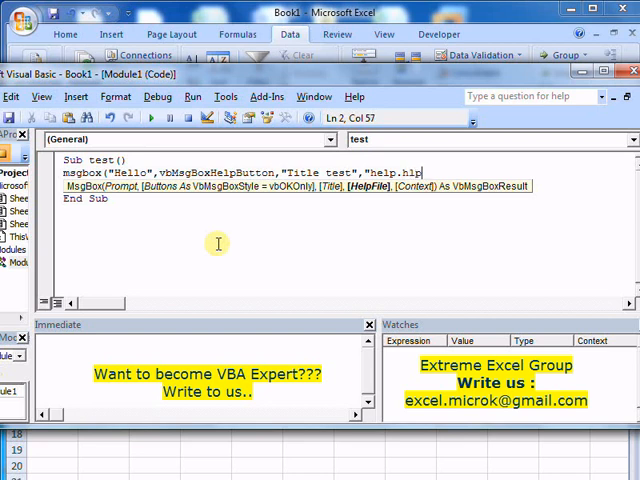
type(",")
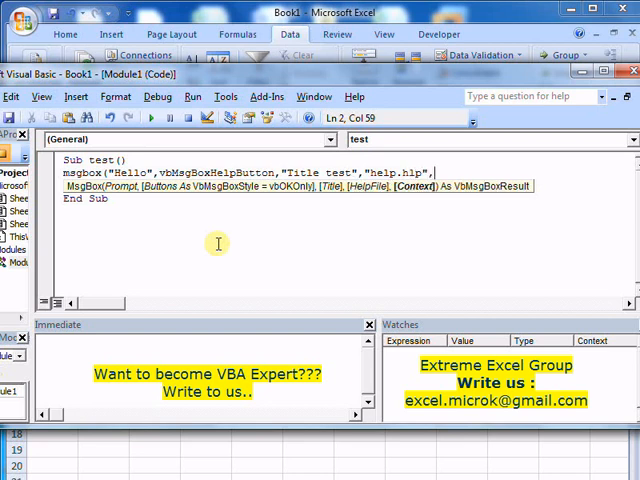
type(",321321")
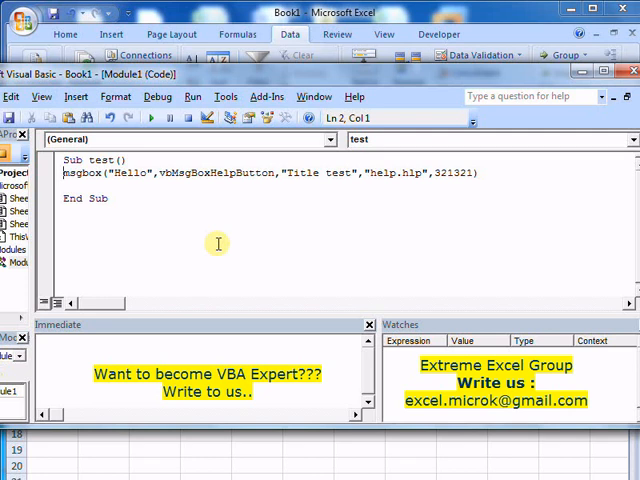
Step: Prefix the MsgBox line with a= so it reads a = MsgBox(...)
type("a=")
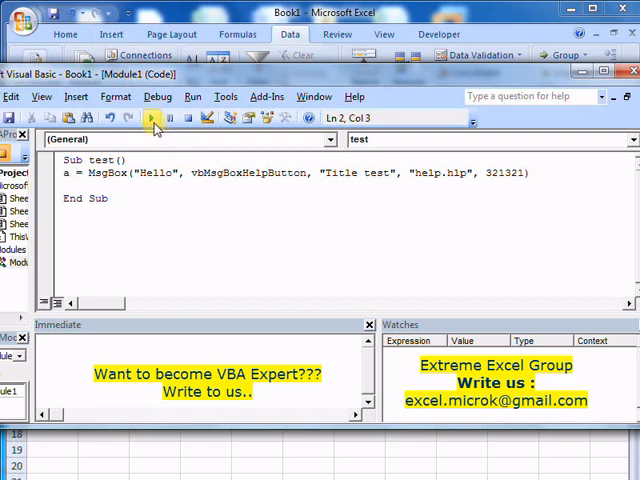
left_click(165, 118)
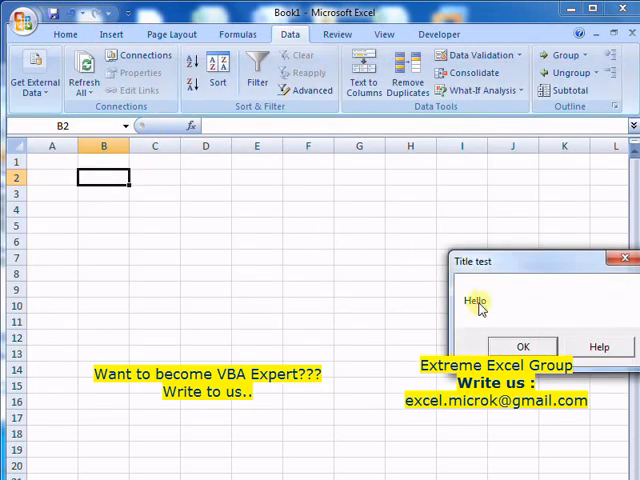
mouse_move(485, 271)
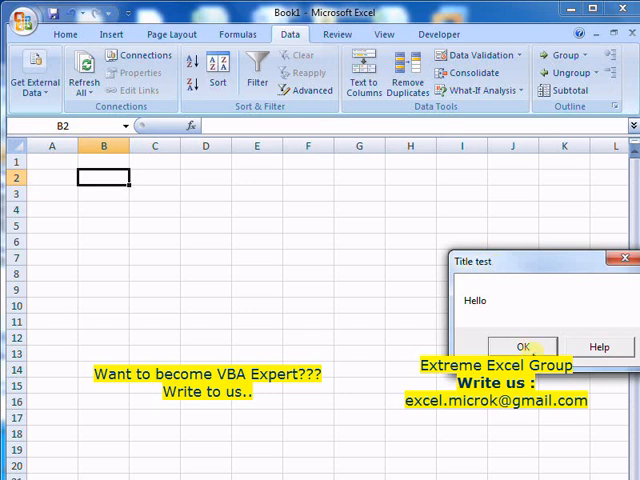
mouse_move(598, 346)
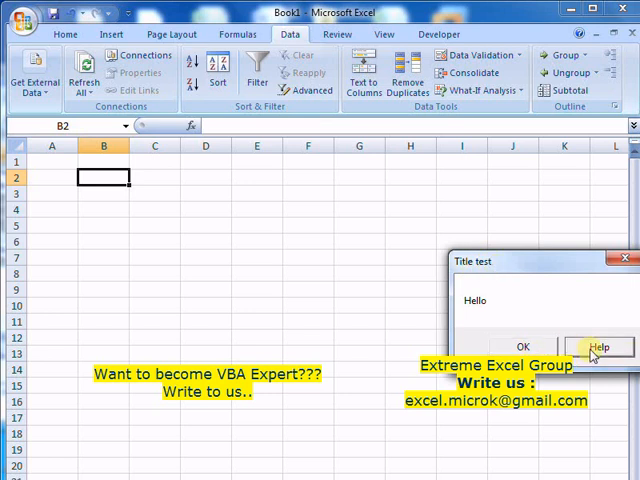
left_click(601, 346)
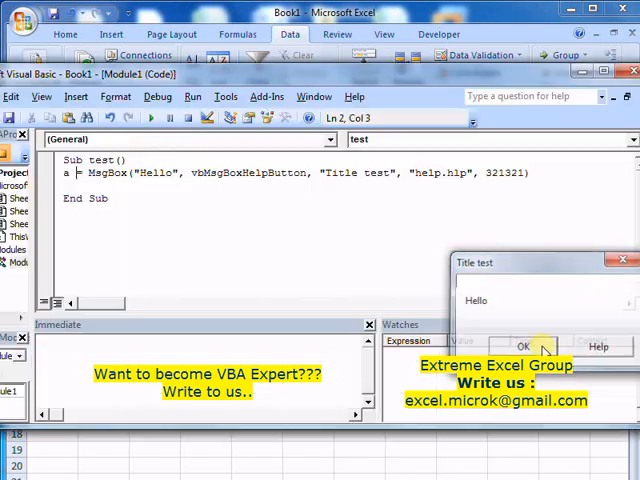
left_click(521, 346)
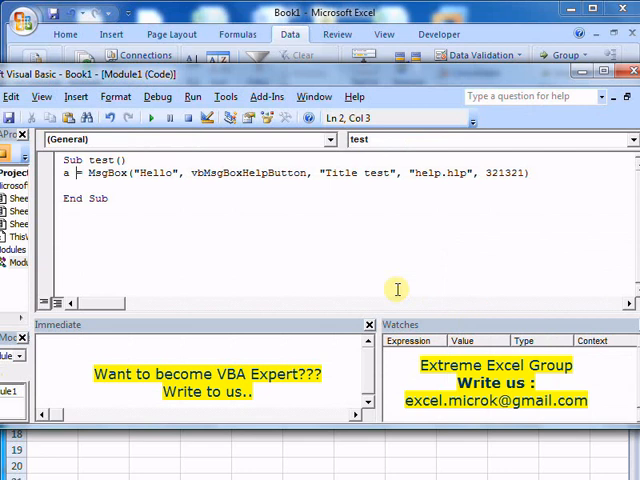